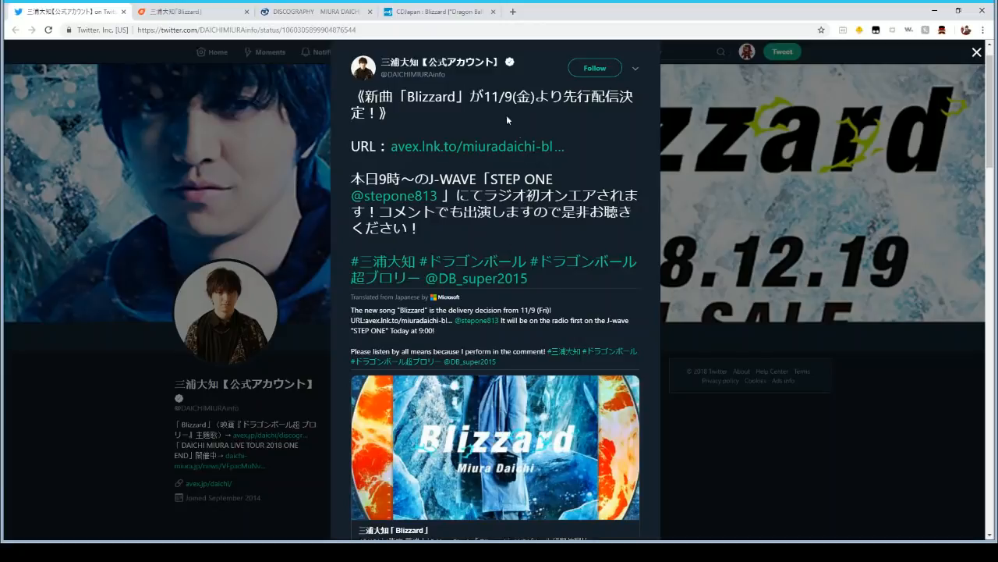
mouse_move(432, 164)
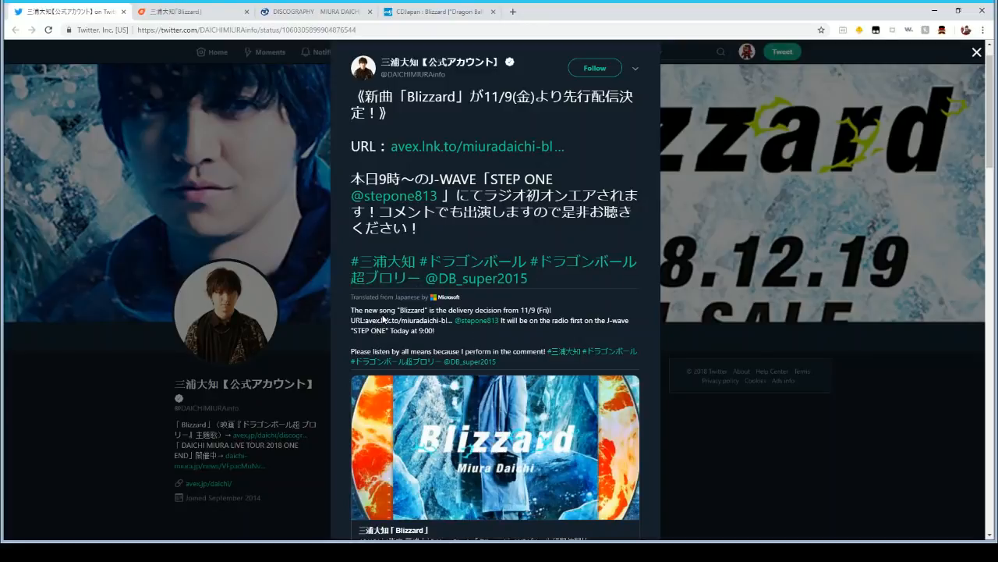
mouse_move(474, 322)
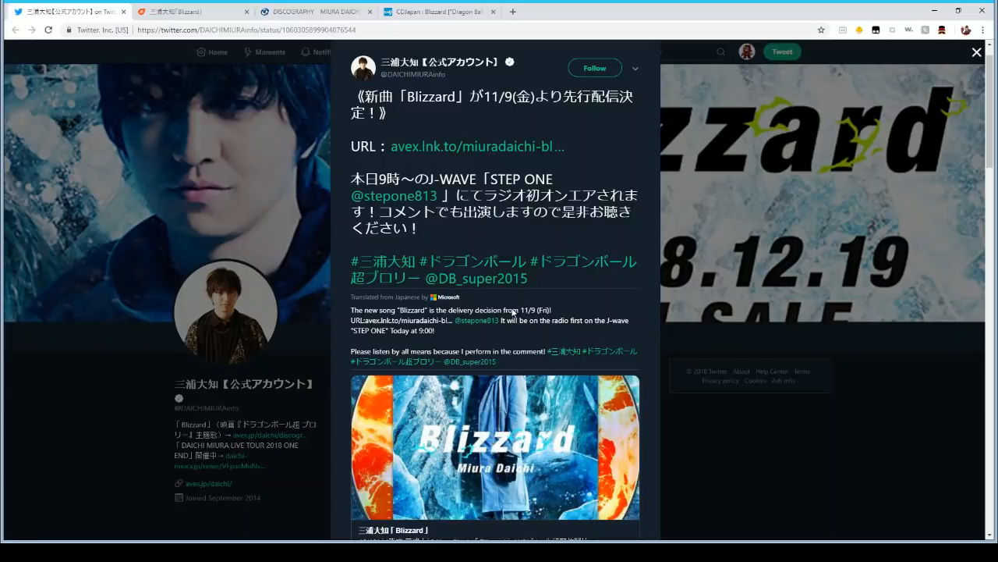
mouse_move(500, 277)
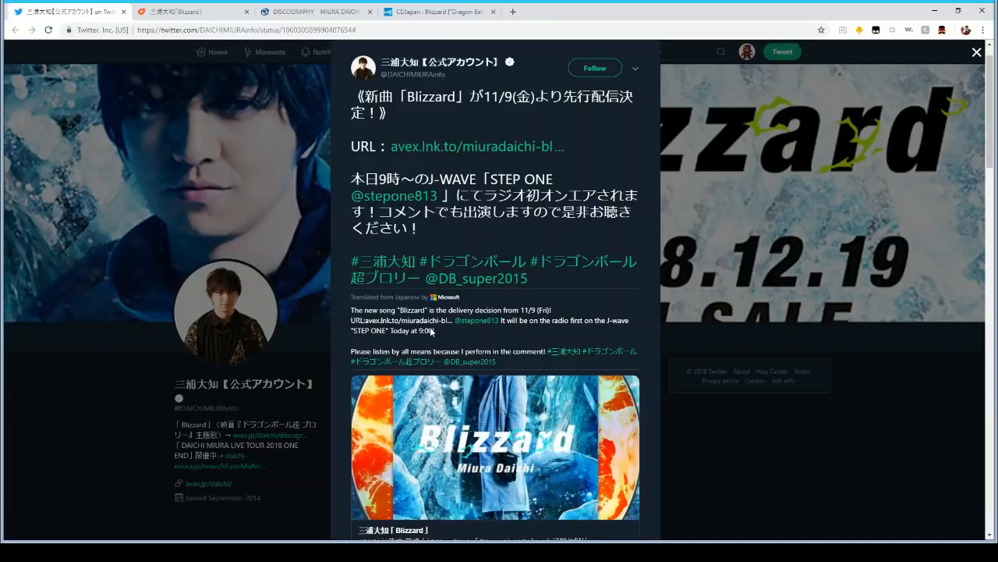
mouse_move(427, 332)
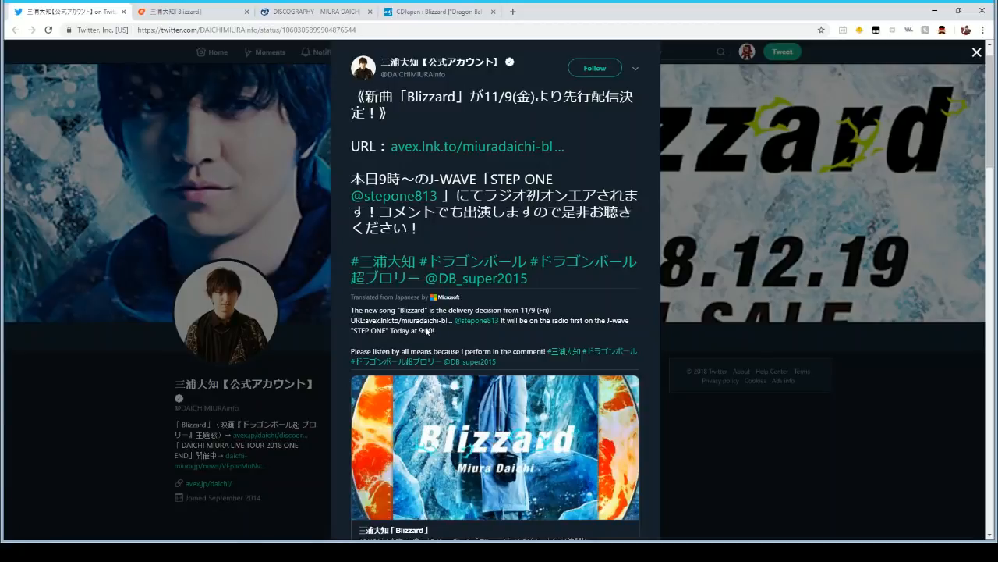
mouse_move(456, 330)
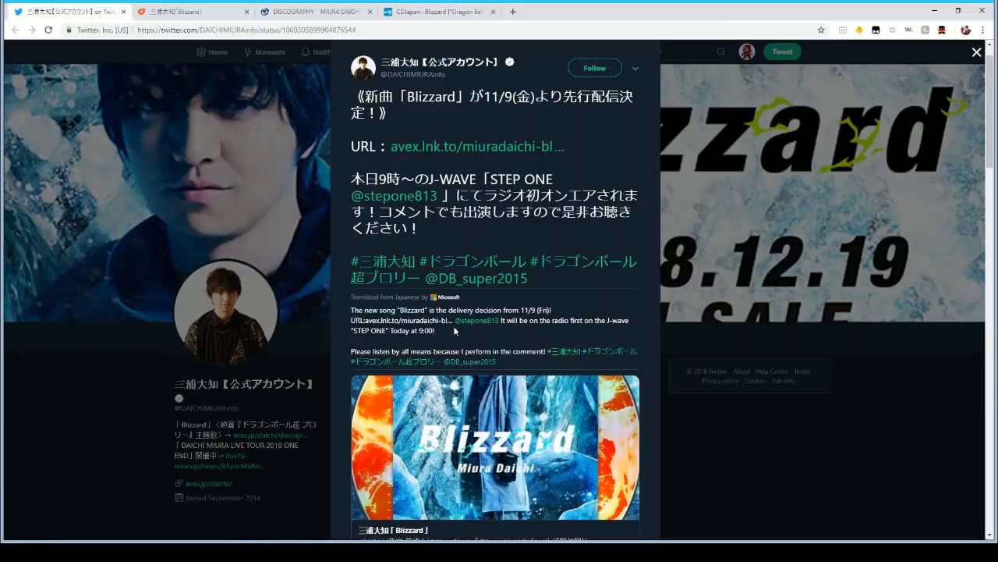
mouse_move(465, 333)
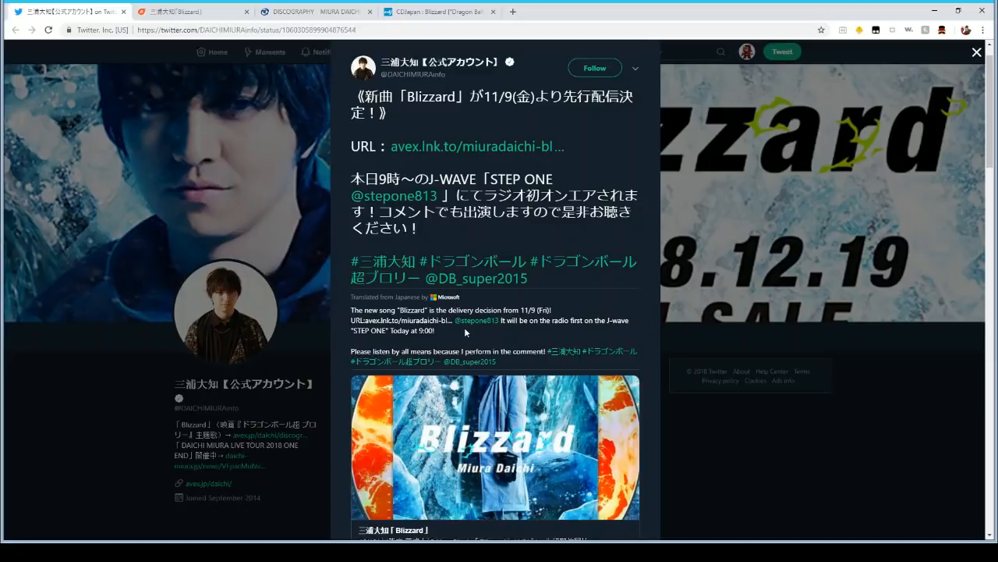
mouse_move(257, 82)
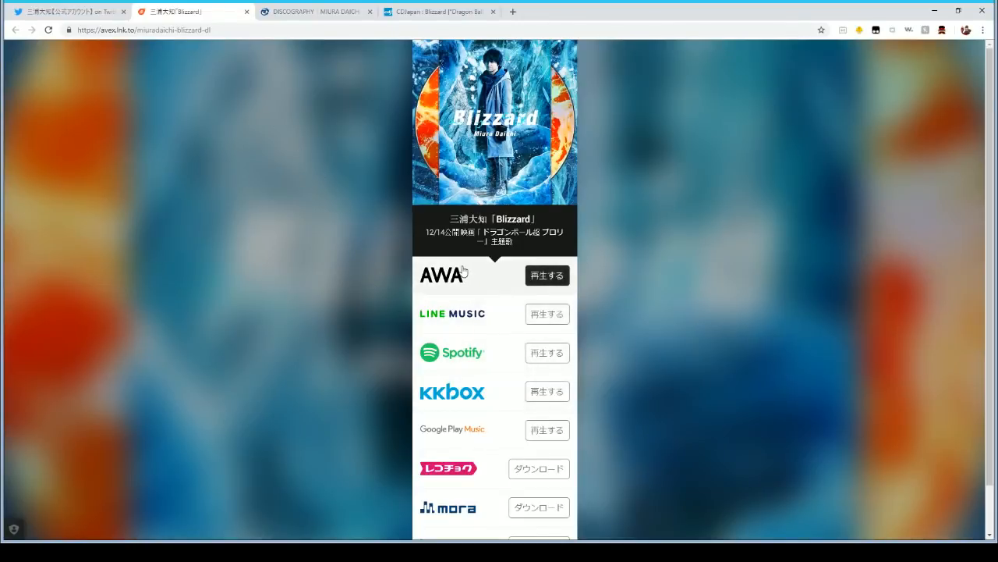
Choose Spotify playback for Blizzard on the avex link page and cancel the Open Spotify? desktop prompt
scroll(down, 3)
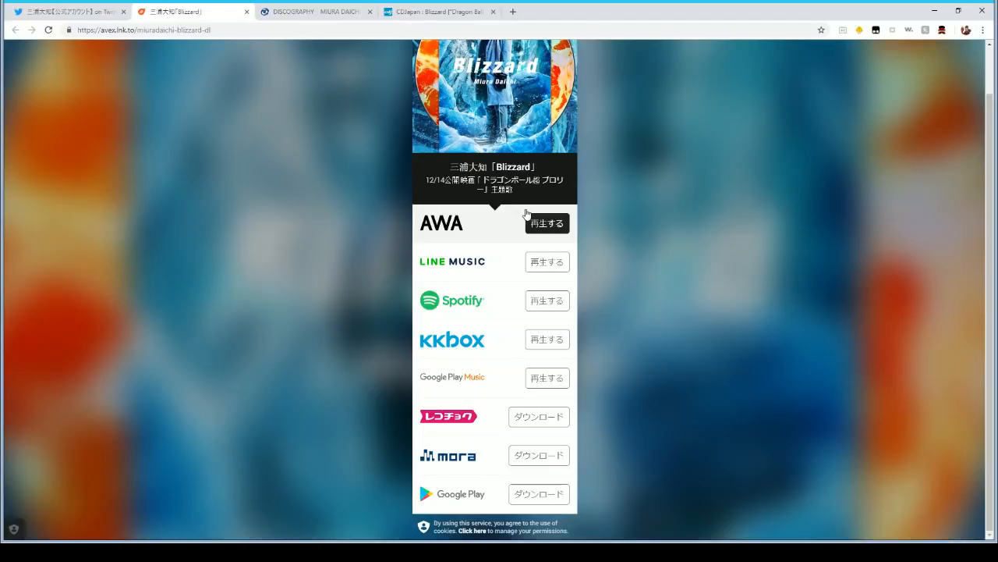
mouse_move(524, 299)
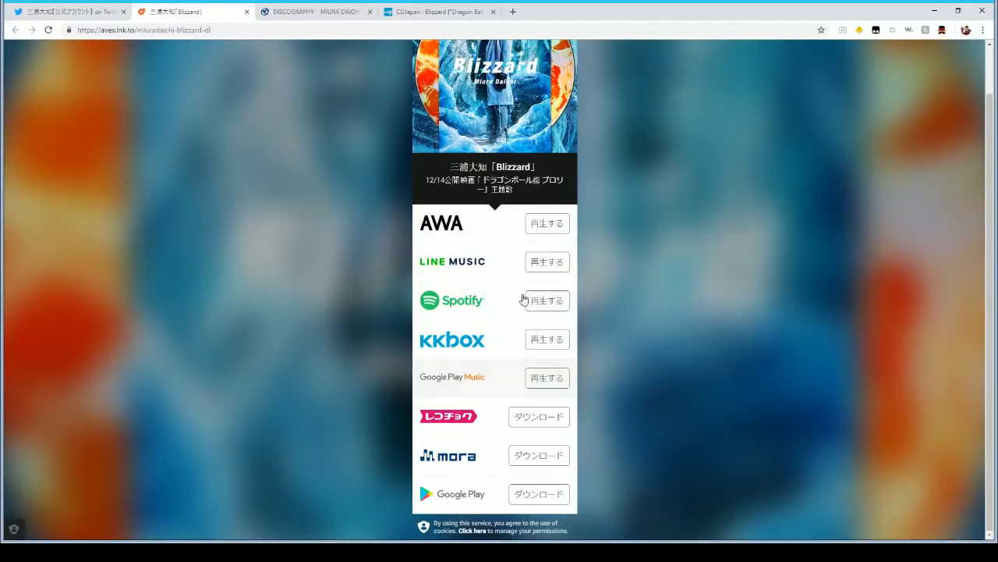
mouse_move(537, 233)
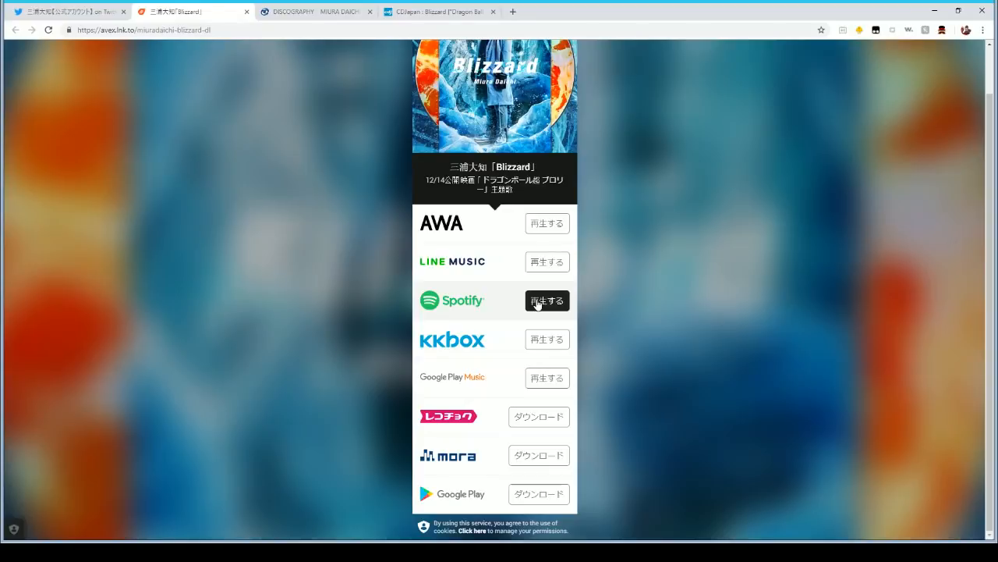
click(546, 300)
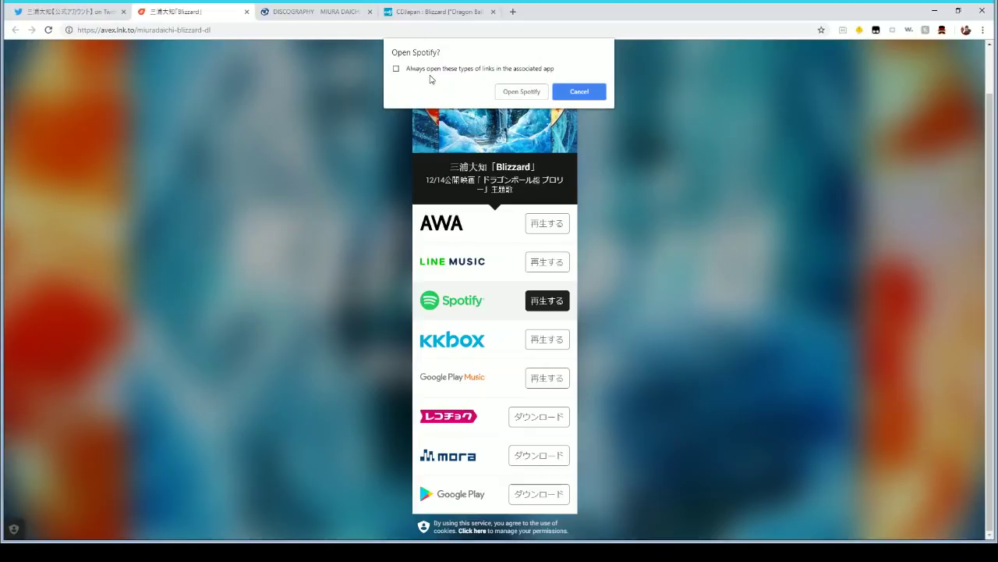
mouse_move(496, 78)
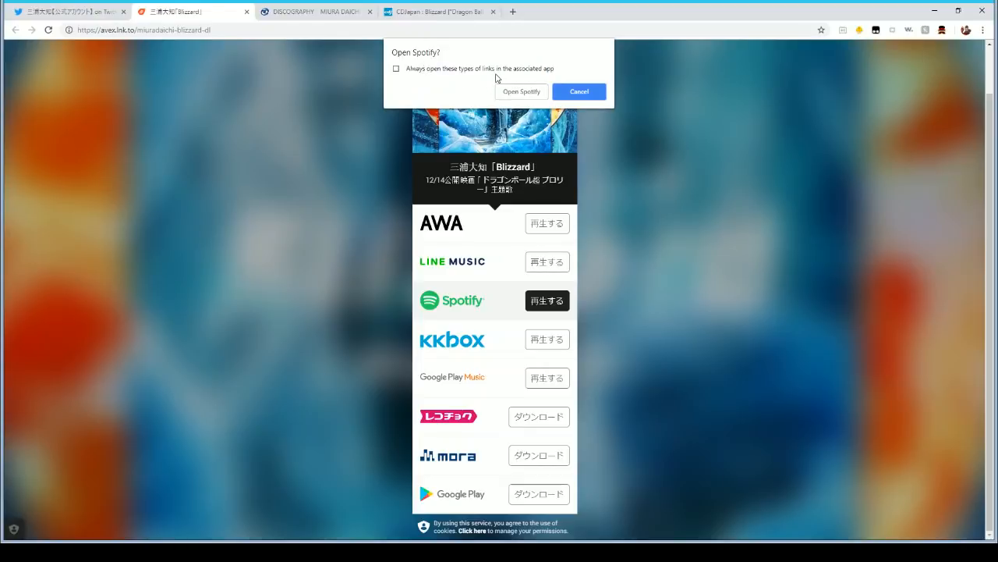
mouse_move(524, 378)
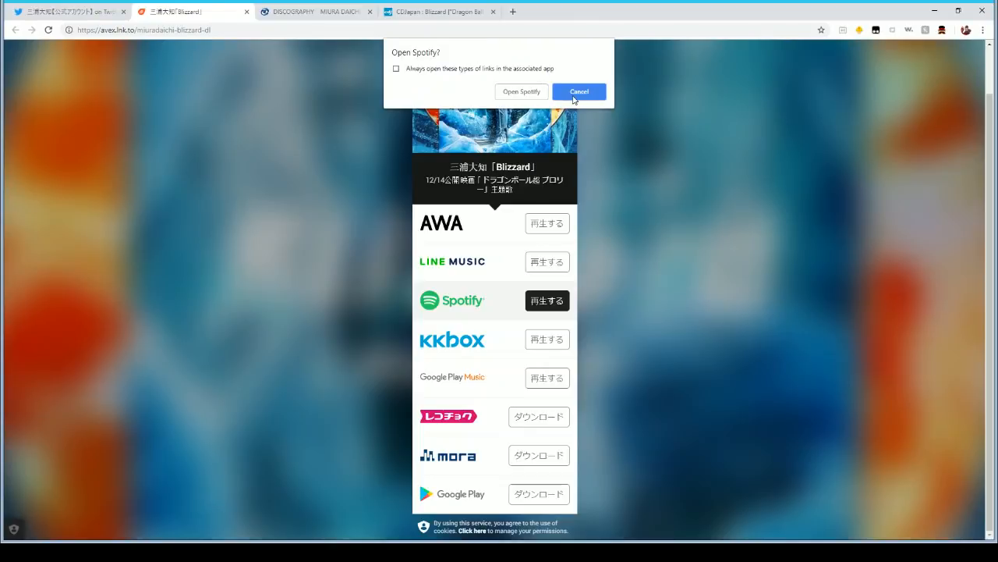
click(578, 91)
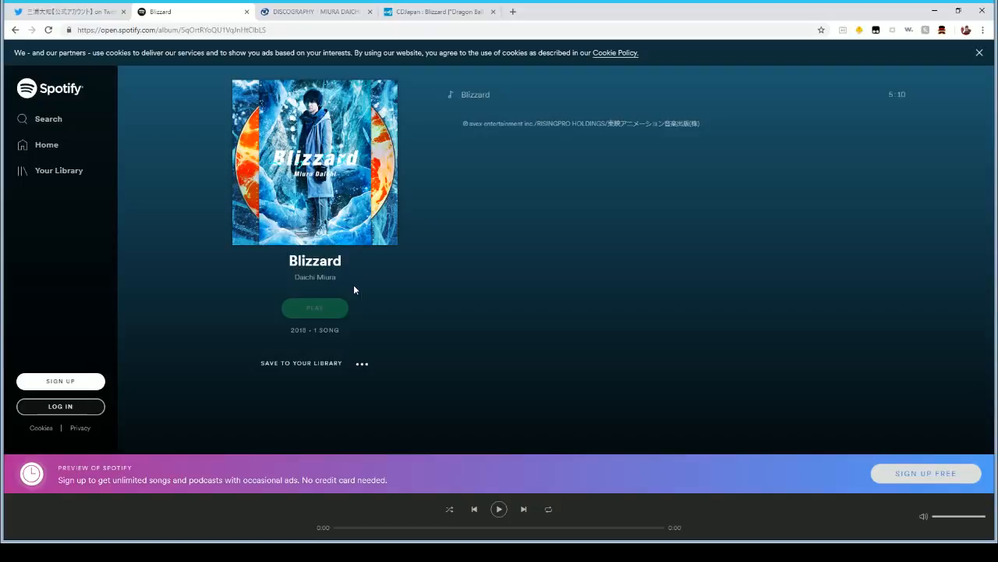
mouse_move(302, 149)
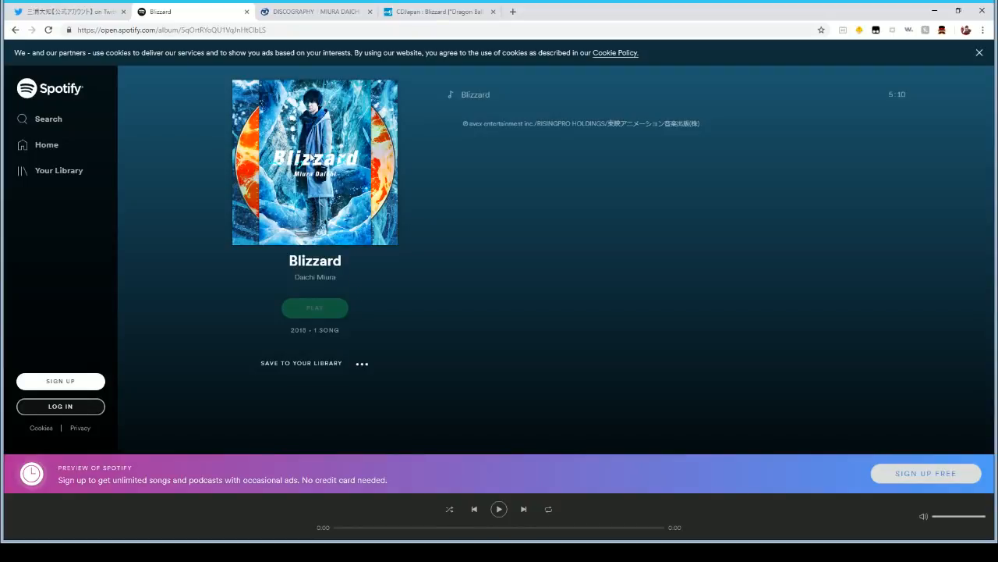
mouse_move(384, 155)
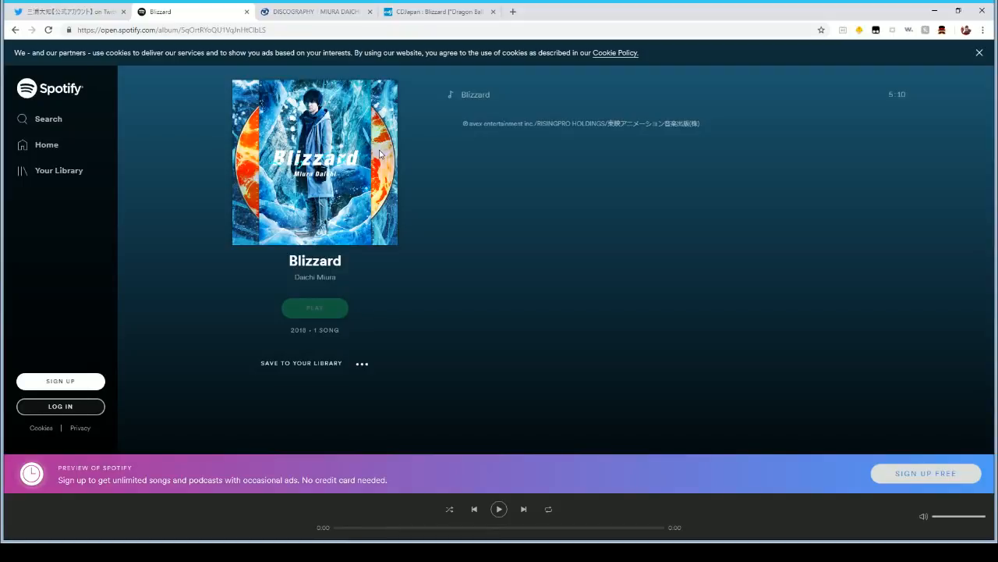
mouse_move(309, 345)
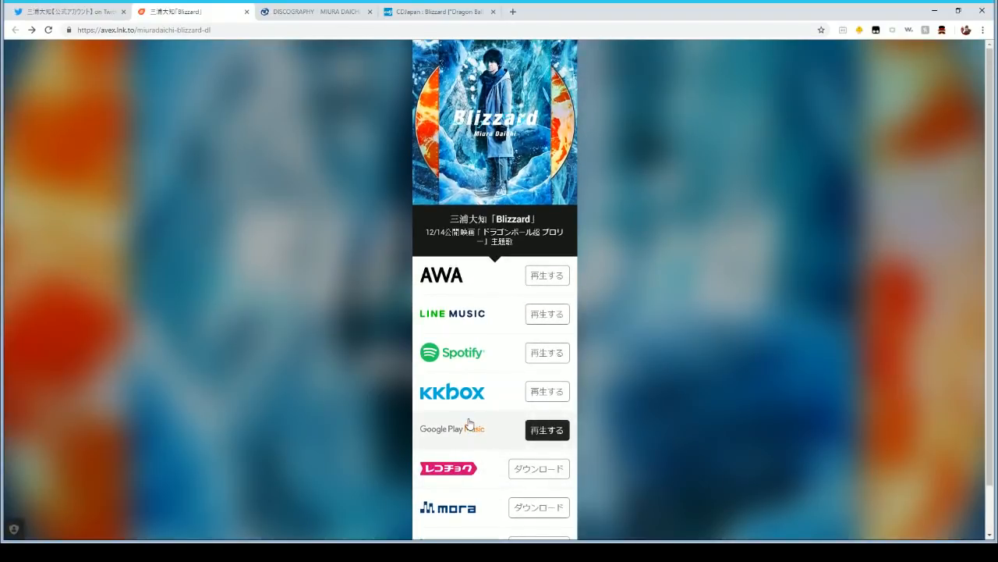
mouse_move(465, 414)
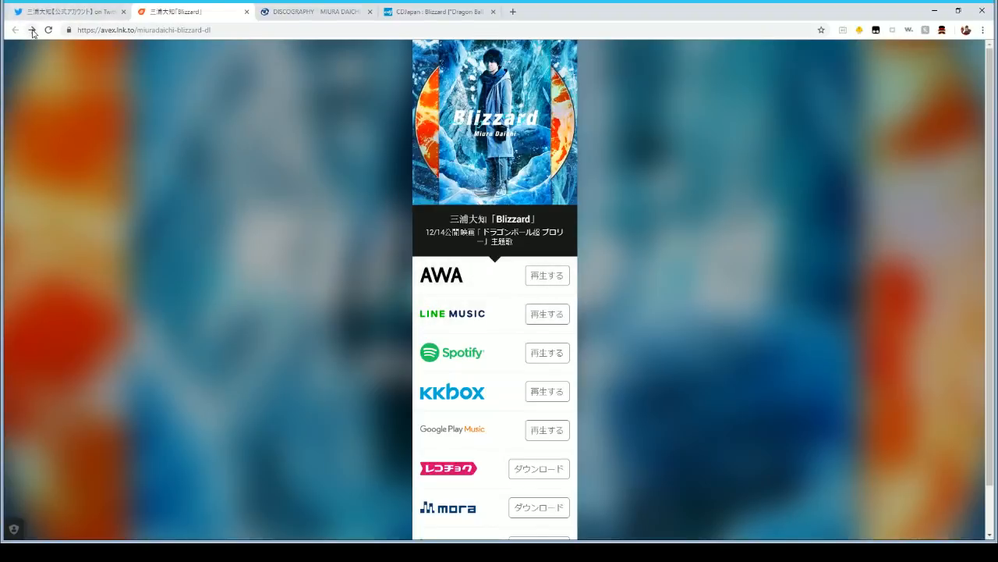
Go forward in browser history to the Spotify album page for Blizzard
click(546, 352)
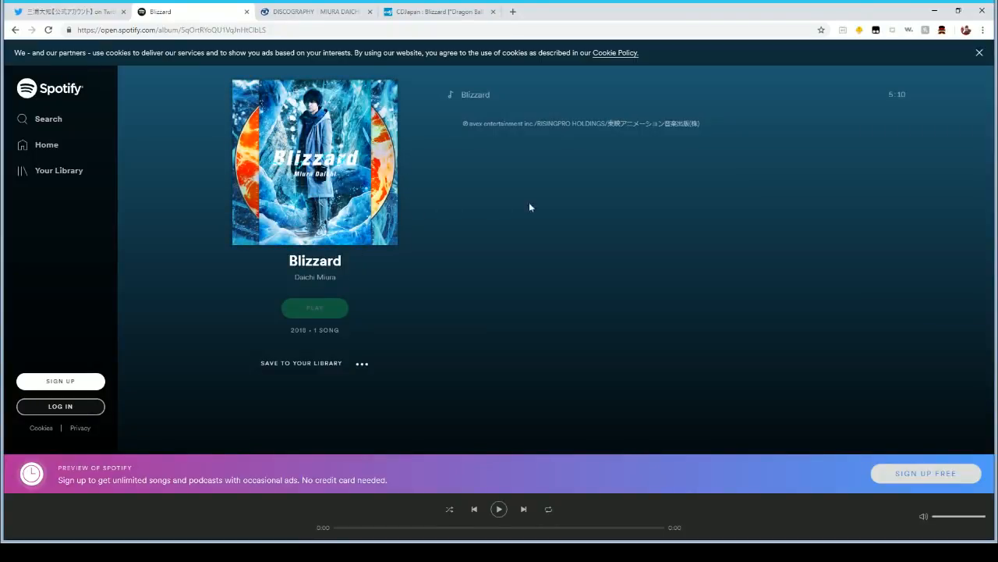
mouse_move(577, 200)
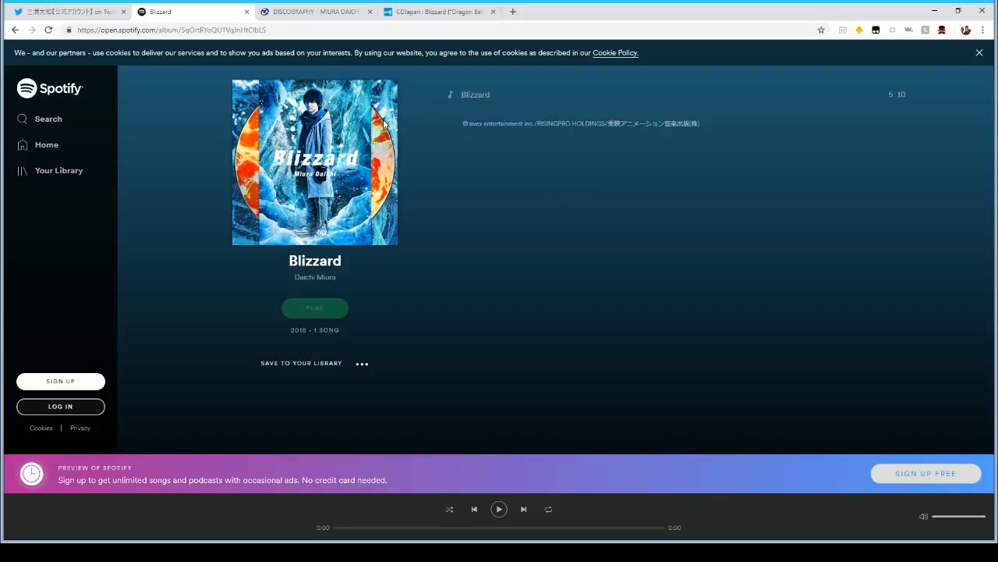
Switch to the DISCOGRAPHY tab showing Miura Daichi's Blizzard CD + DVD release
click(312, 12)
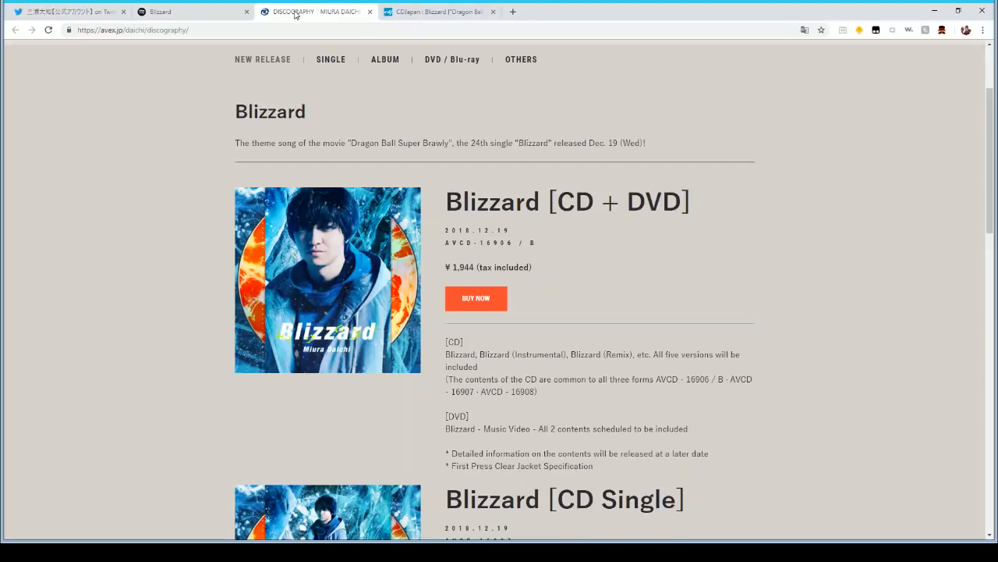
mouse_move(189, 139)
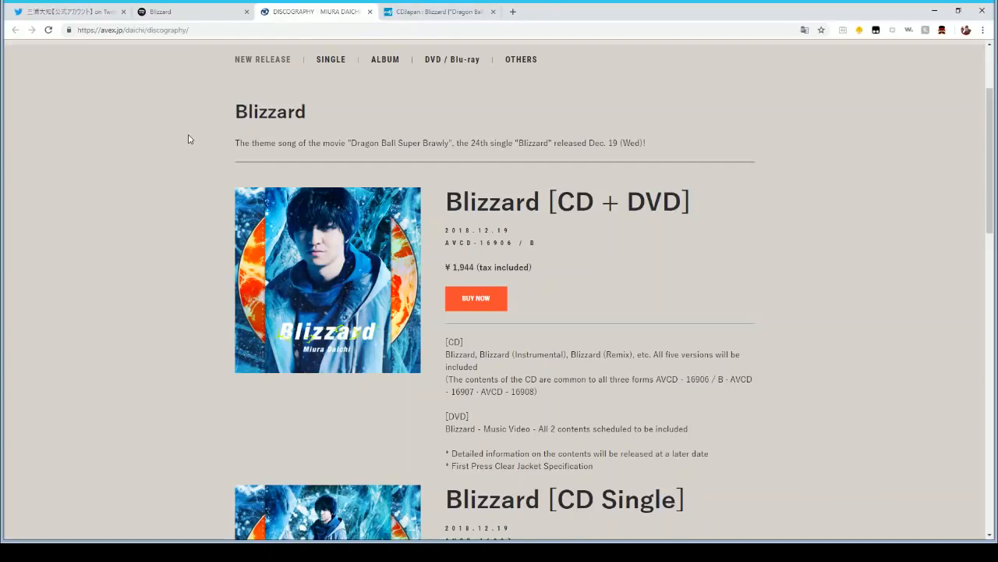
mouse_move(200, 131)
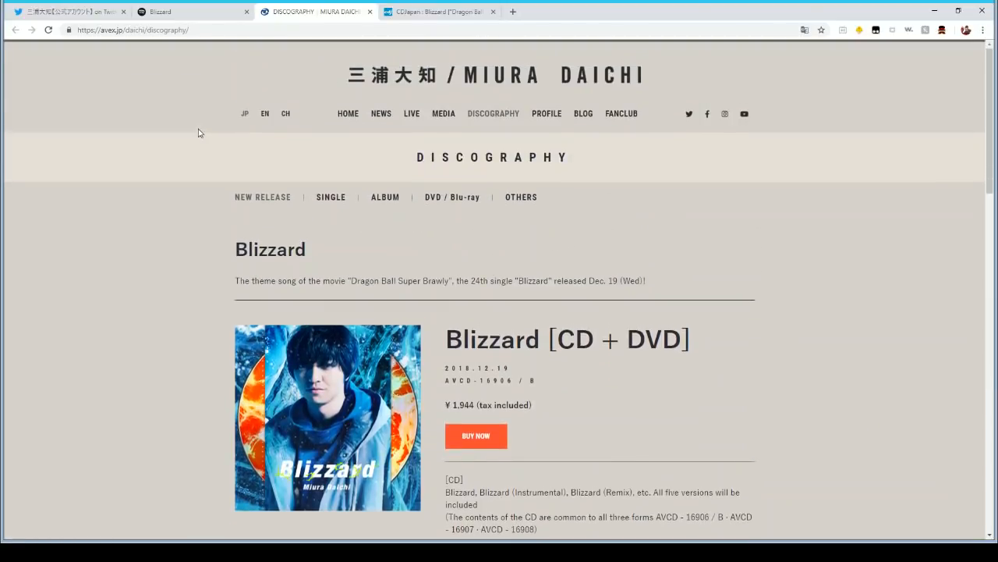
Scroll through the Blizzard CD + DVD, CD Single and Broly jacket entries, ending at the section heading
scroll(down, 3)
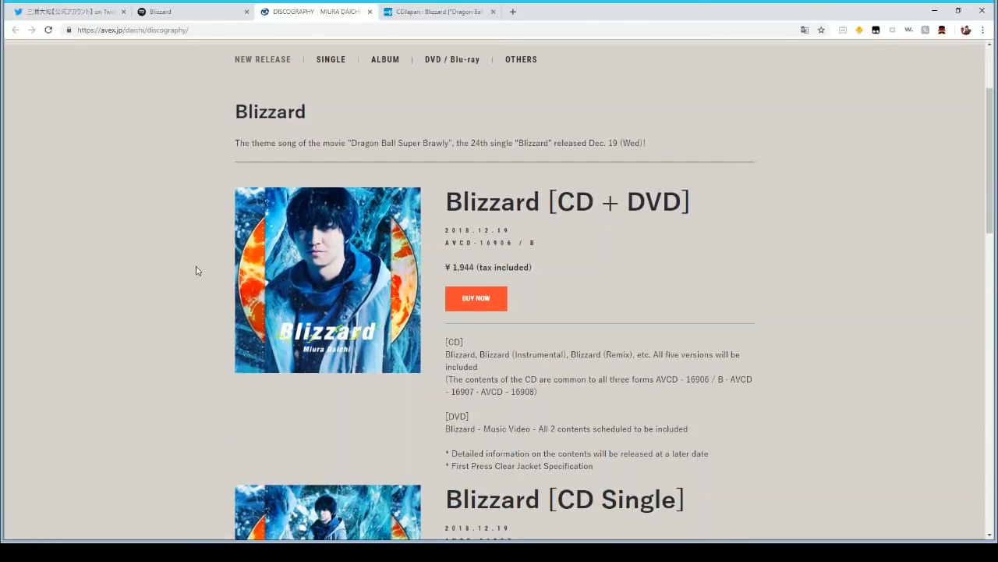
scroll(down, 3)
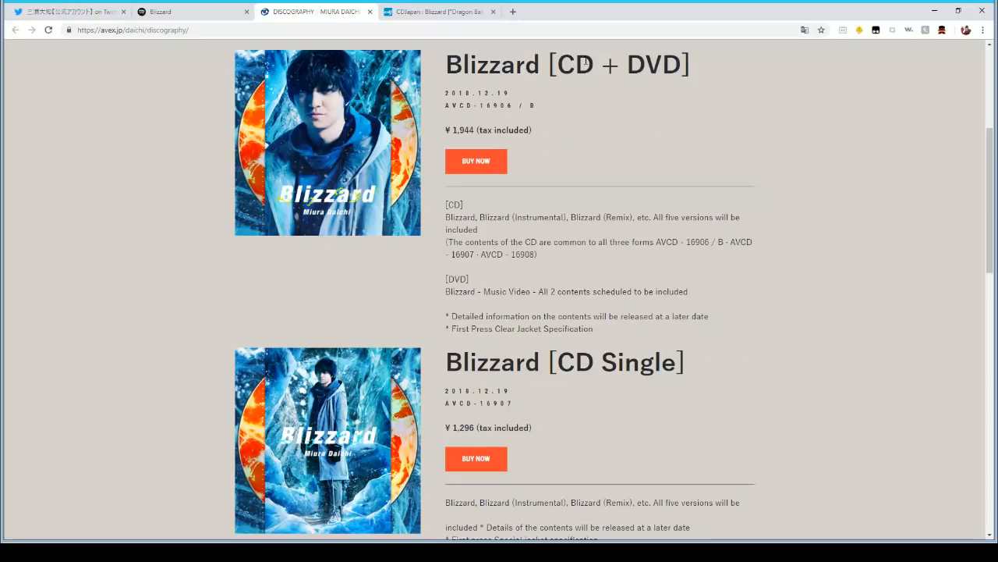
scroll(down, 3)
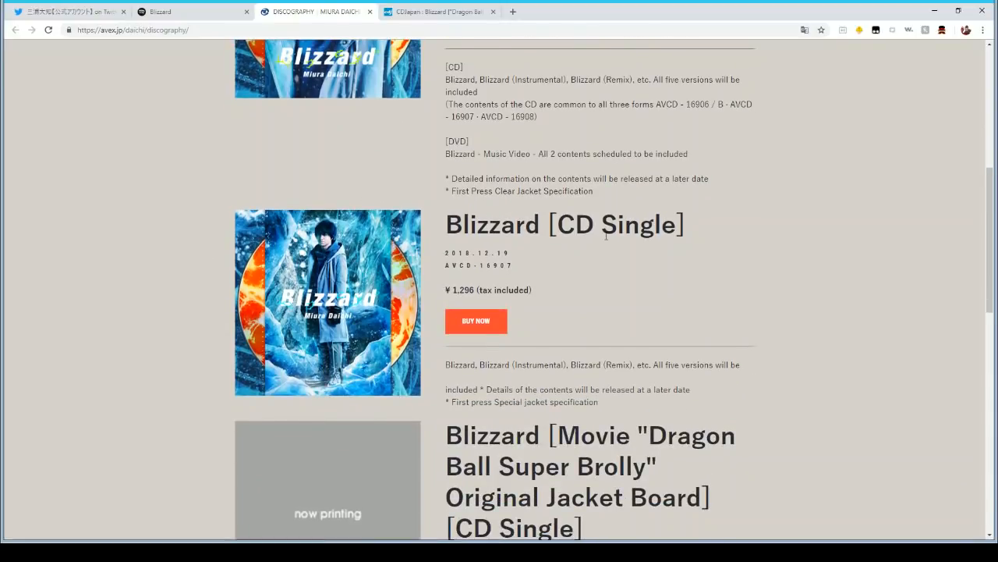
scroll(down, 3)
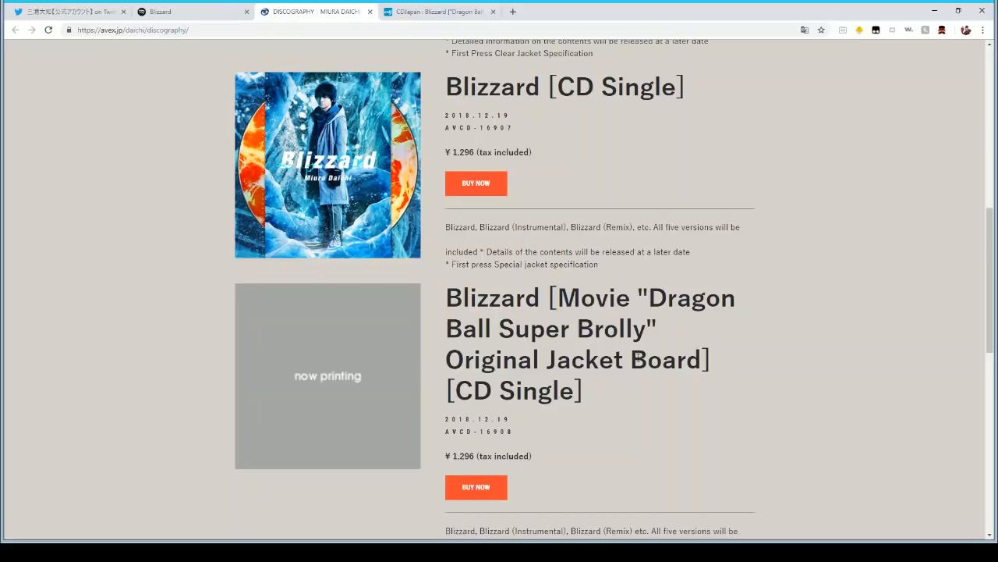
mouse_move(458, 456)
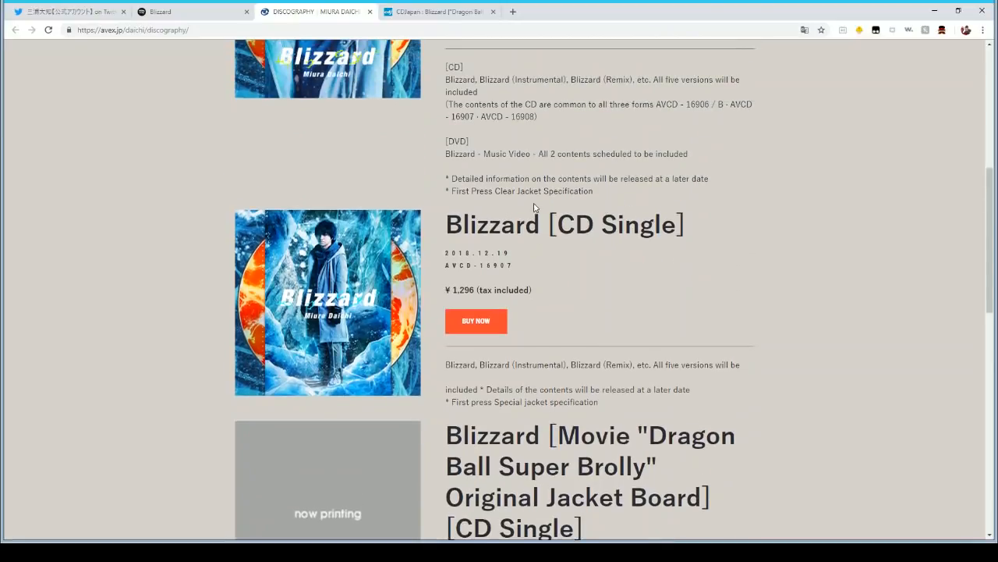
scroll(up, 3)
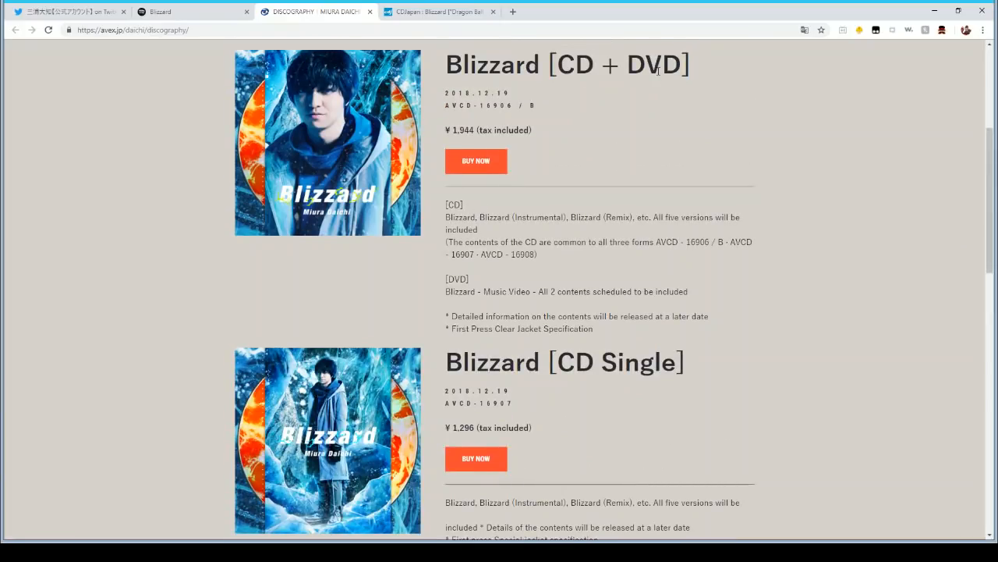
mouse_move(549, 92)
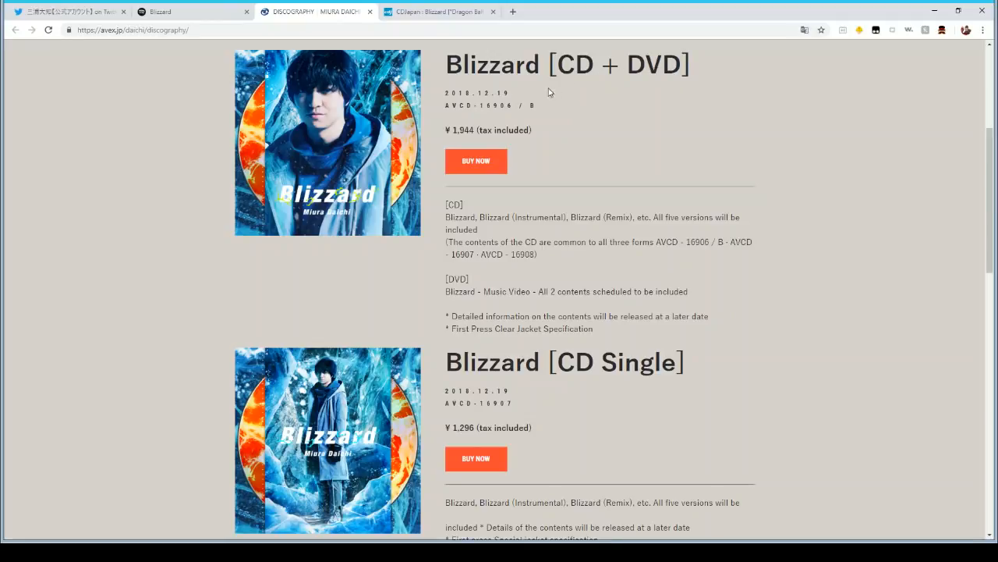
mouse_move(485, 193)
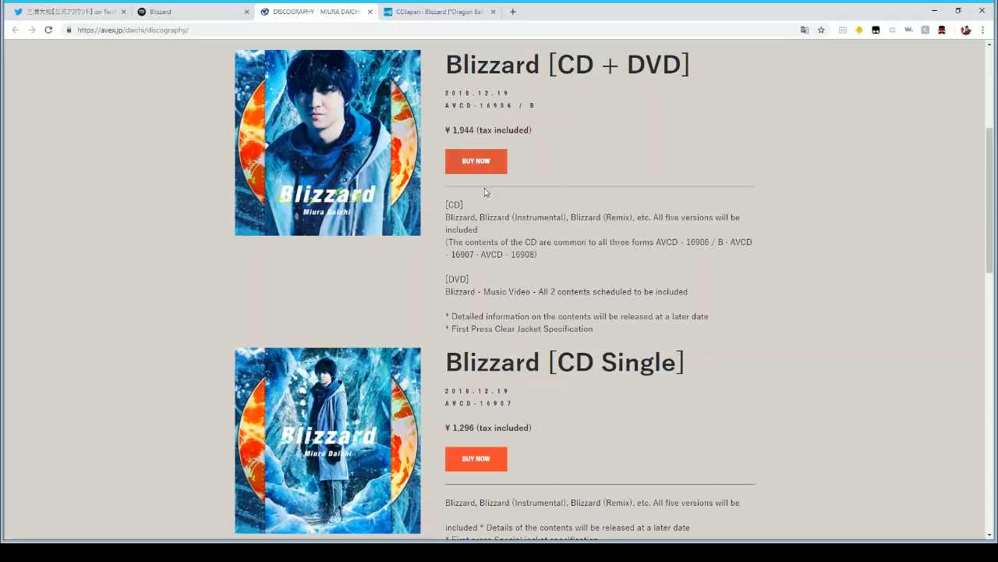
scroll(down, 3)
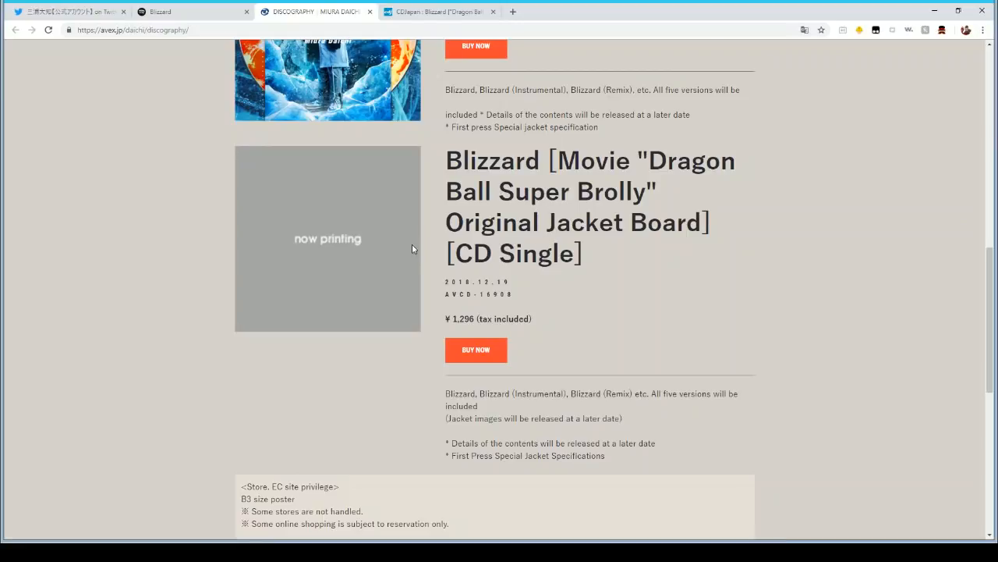
scroll(up, 3)
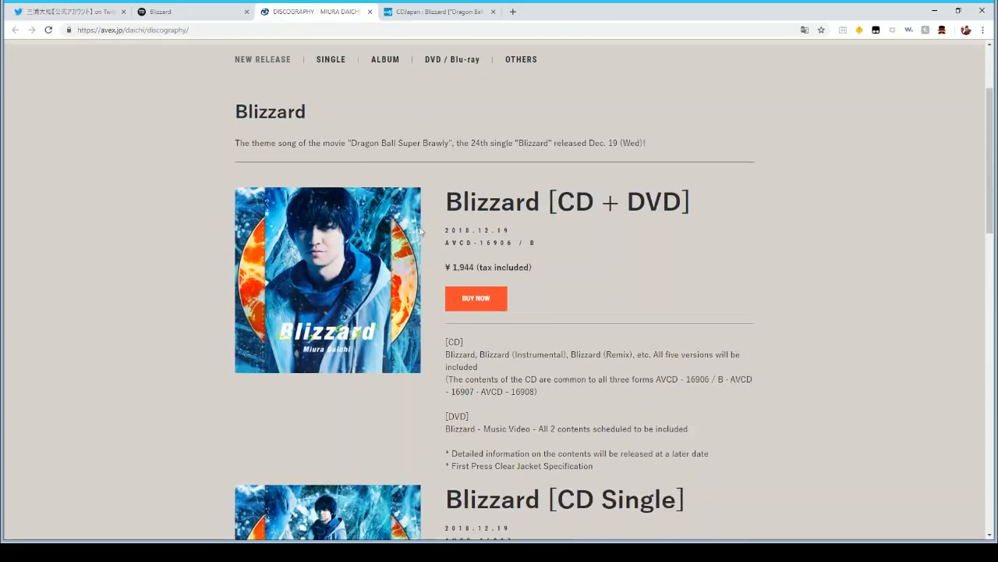
mouse_move(624, 200)
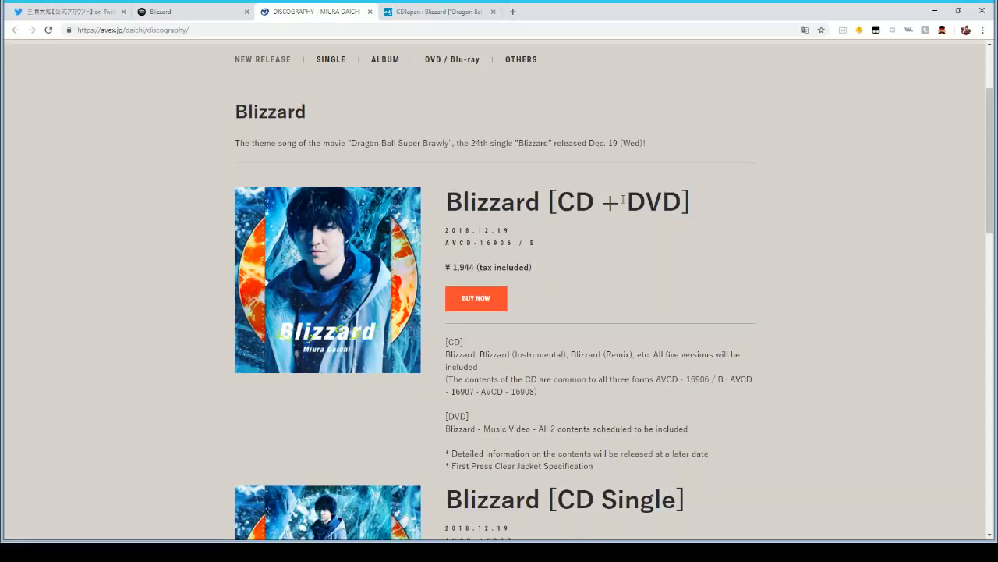
mouse_move(593, 284)
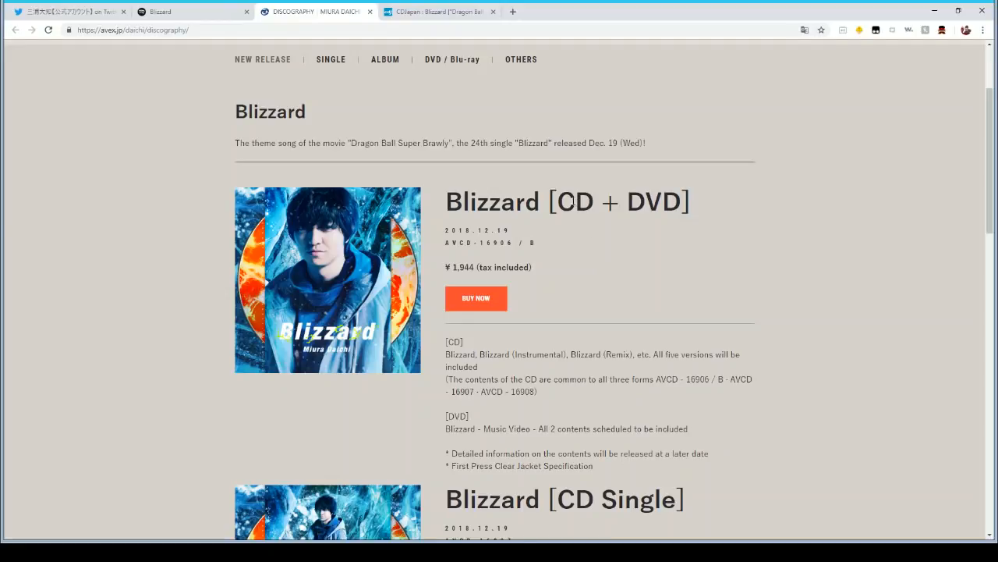
mouse_move(471, 125)
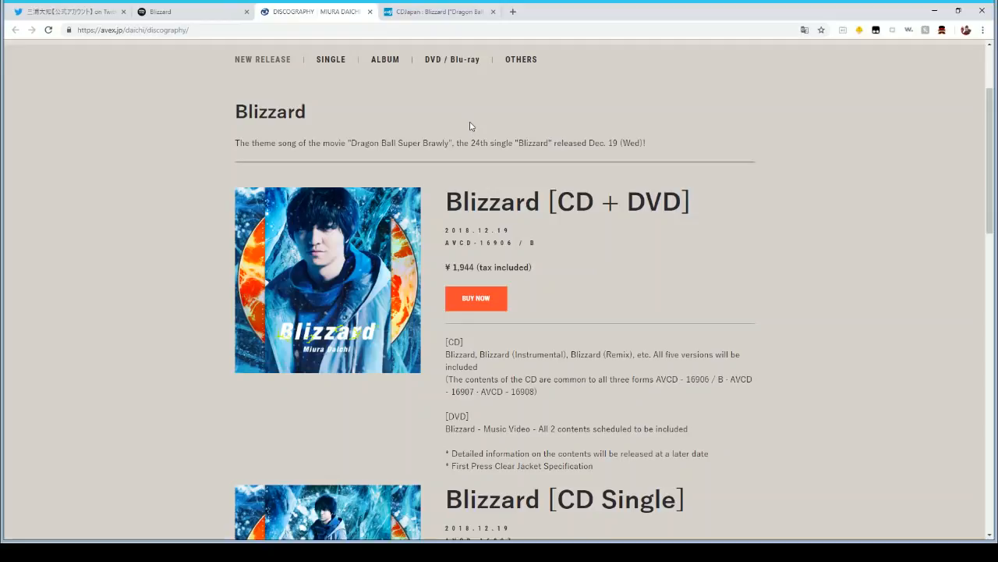
mouse_move(481, 137)
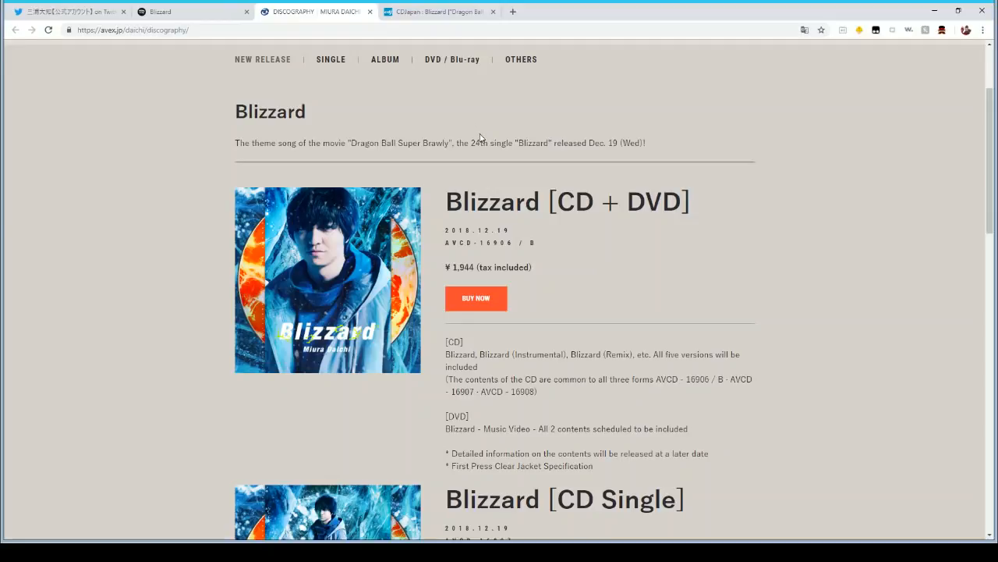
Scroll a little further down the discography, then switch to the CDJapan Broly Cover Edition tab
scroll(down, 3)
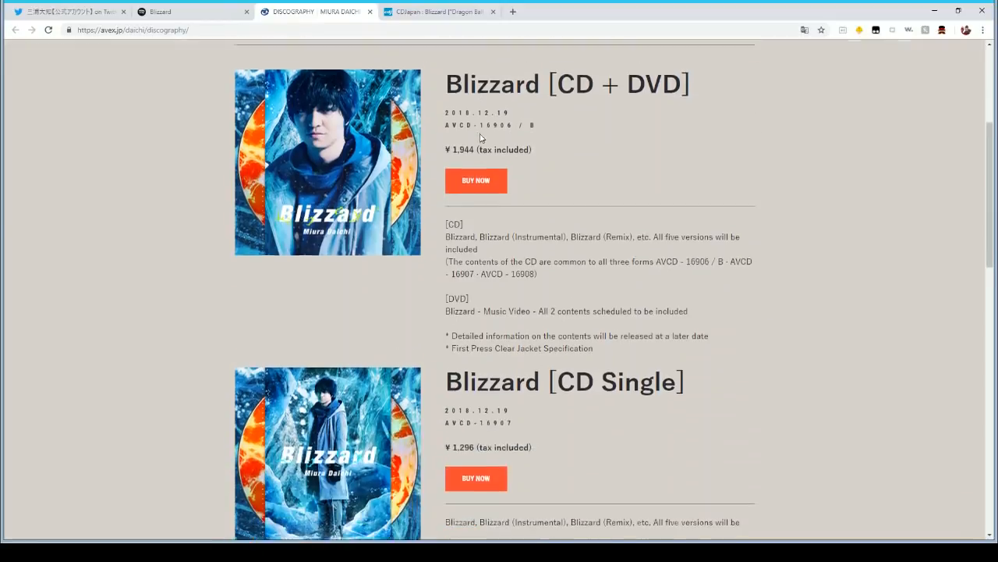
scroll(down, 3)
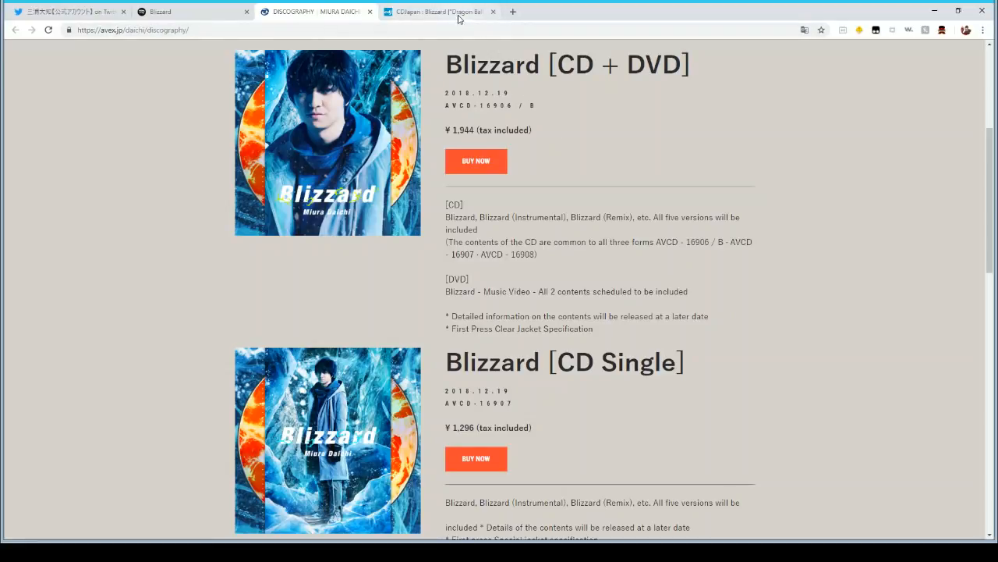
click(437, 13)
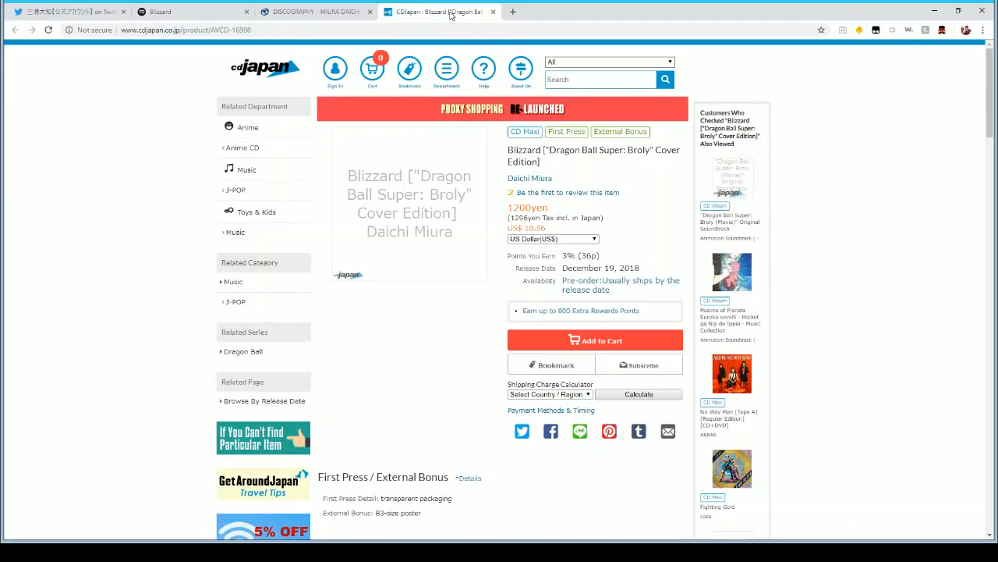
mouse_move(148, 137)
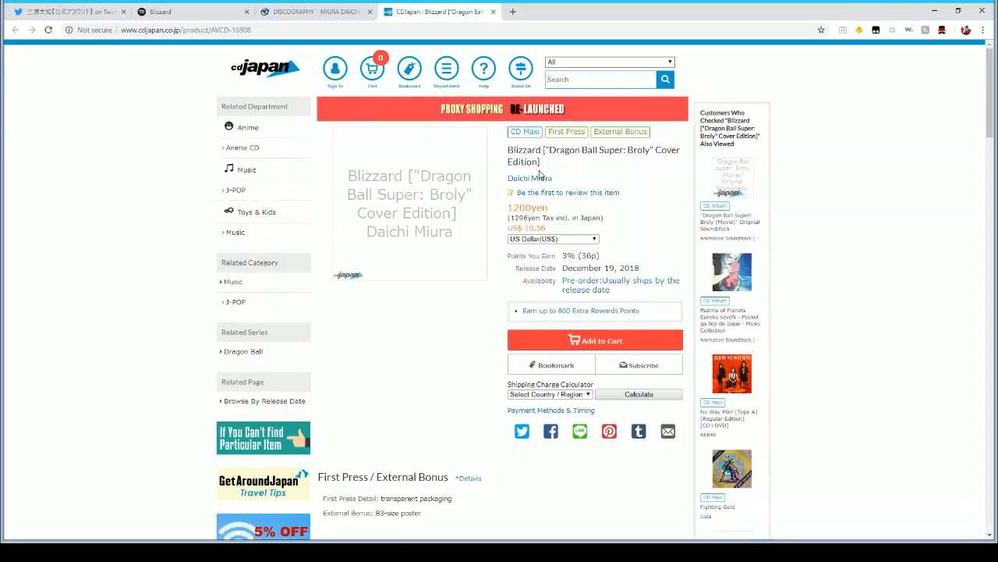
mouse_move(551, 169)
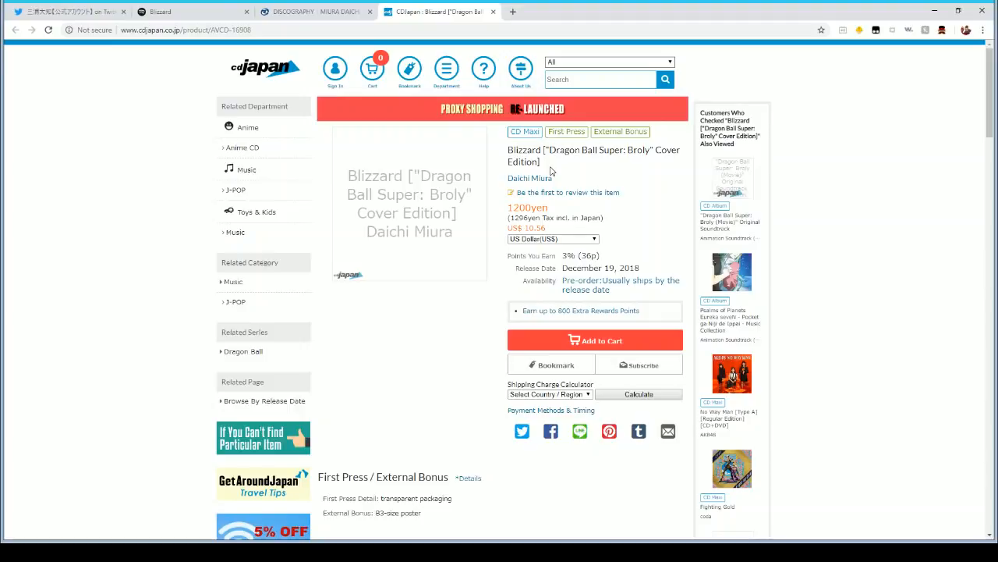
mouse_move(570, 172)
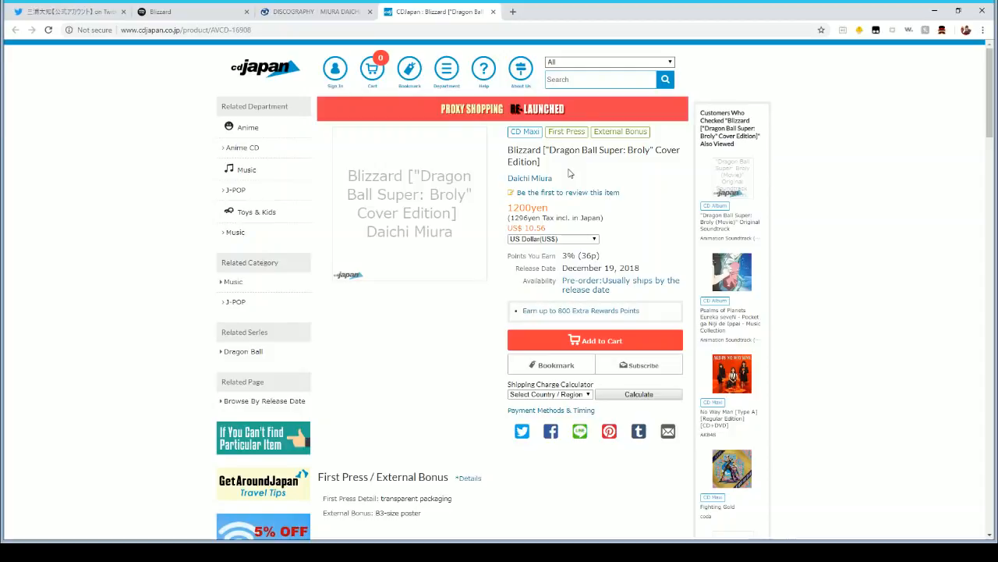
mouse_move(550, 169)
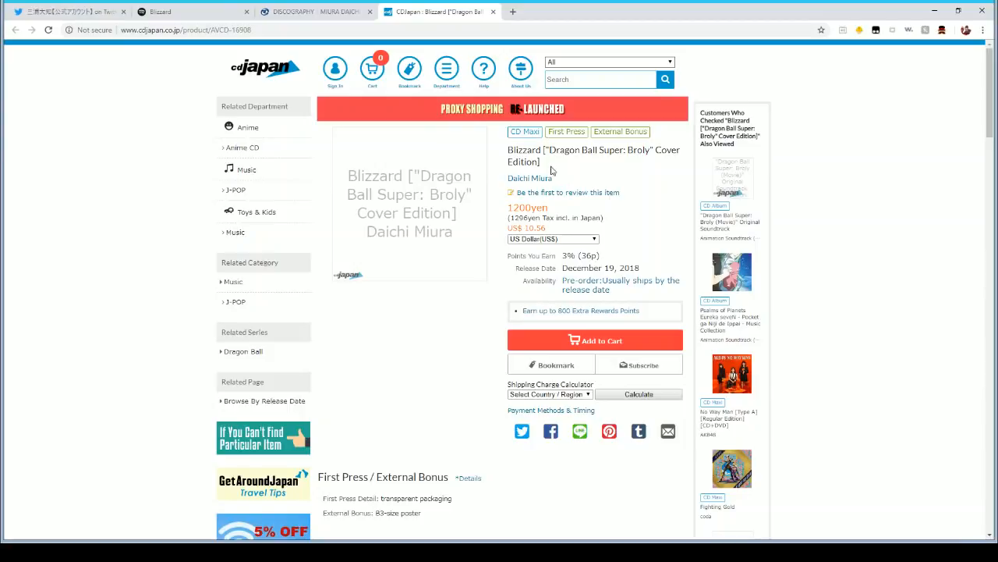
mouse_move(563, 179)
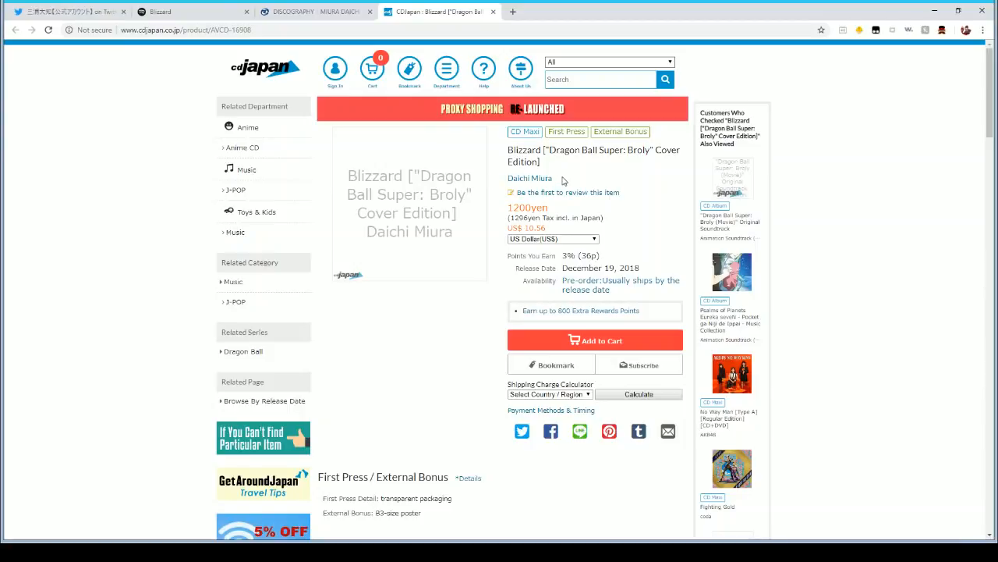
mouse_move(575, 200)
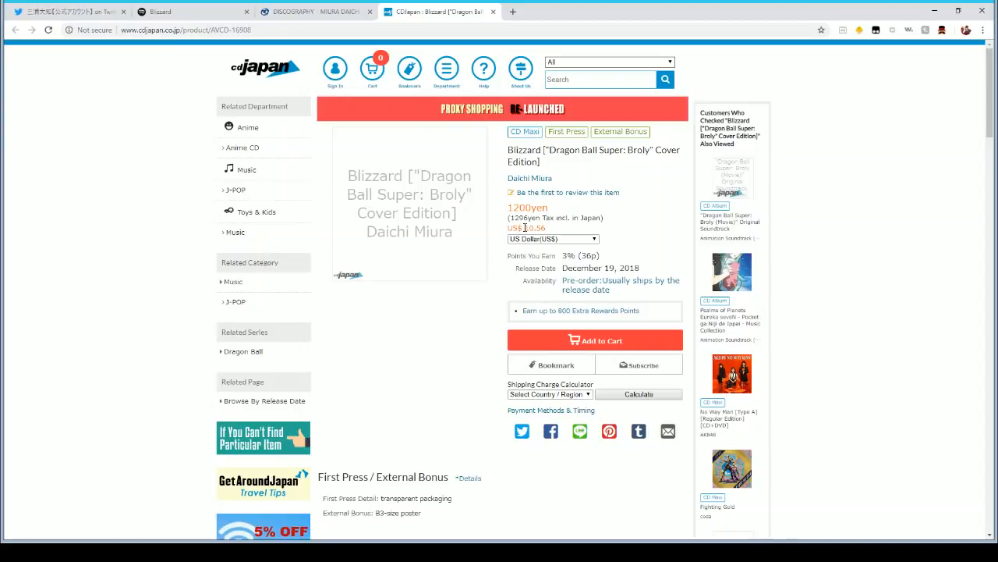
mouse_move(515, 269)
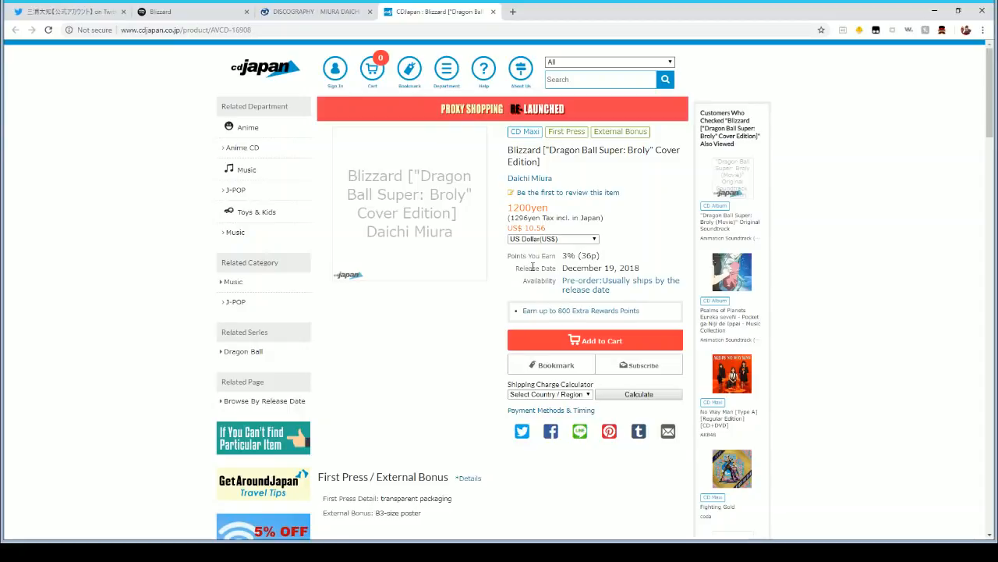
click(312, 12)
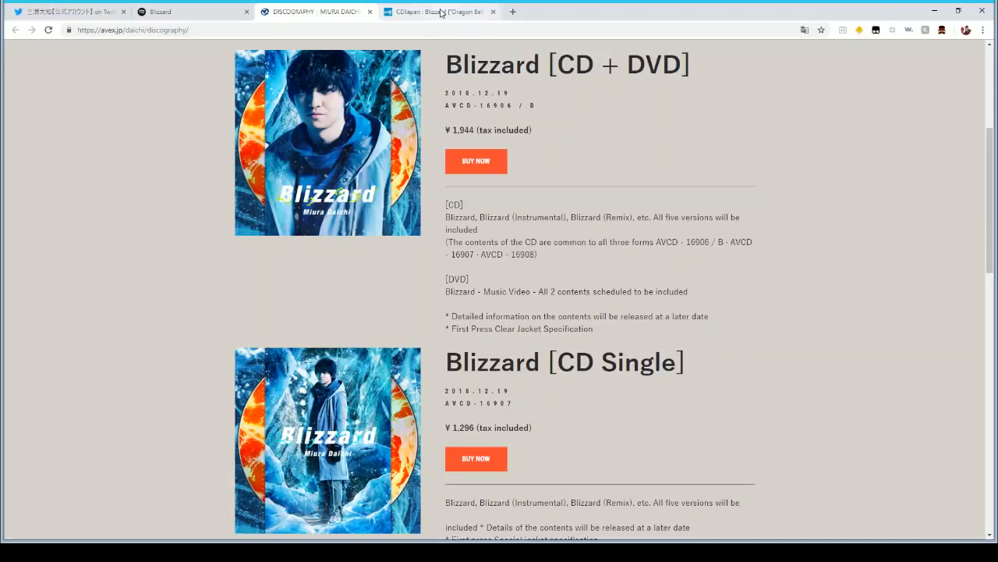
click(437, 12)
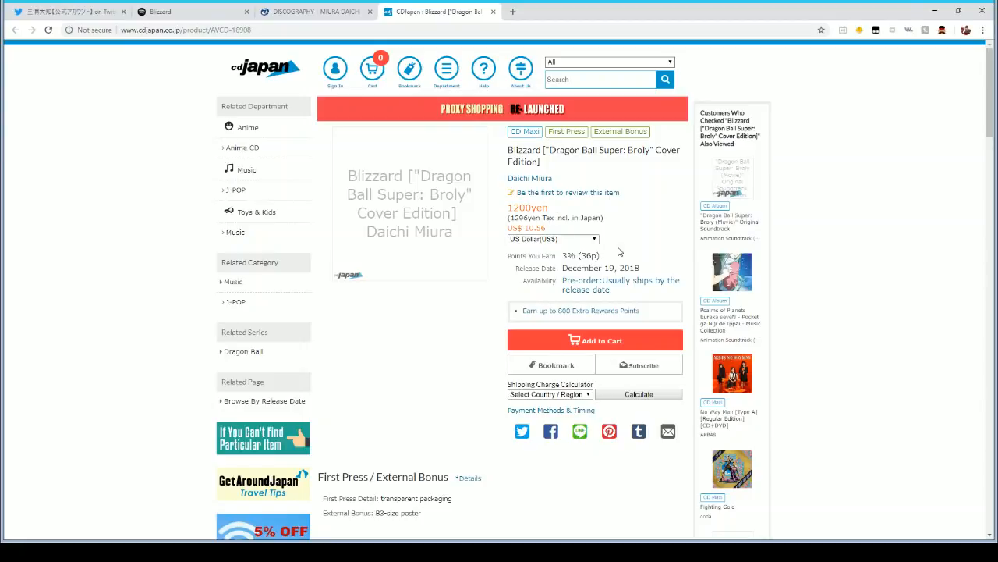
mouse_move(602, 288)
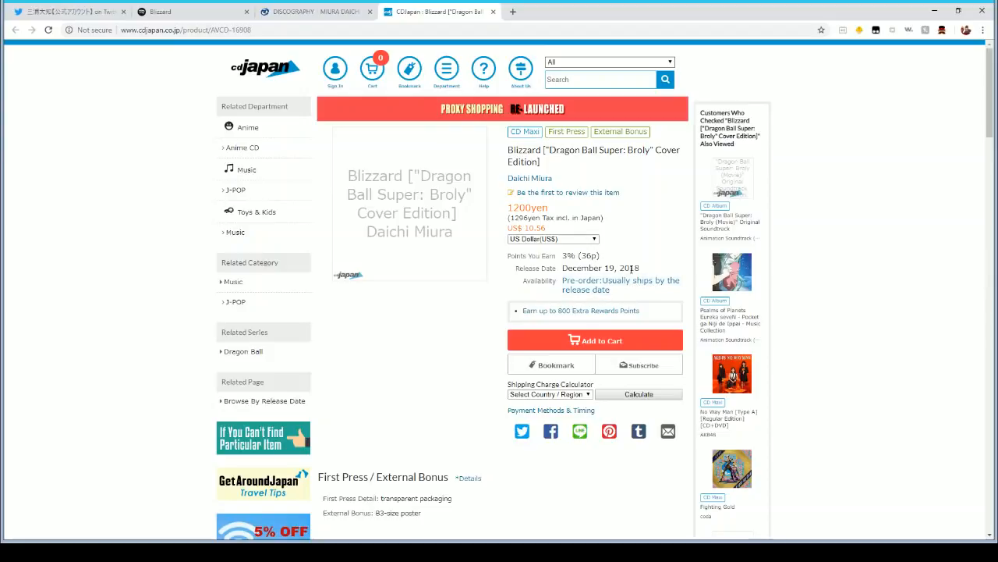
mouse_move(649, 253)
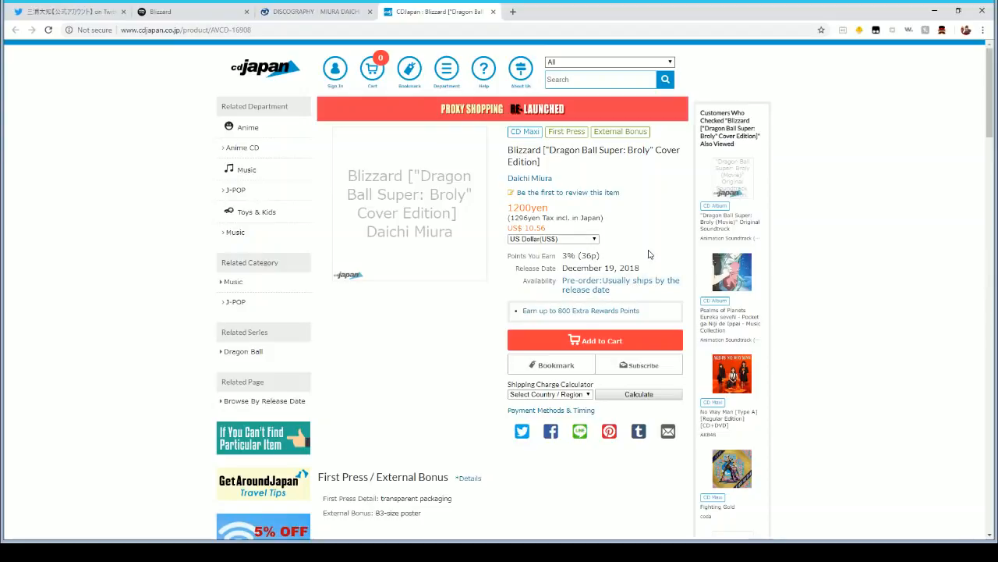